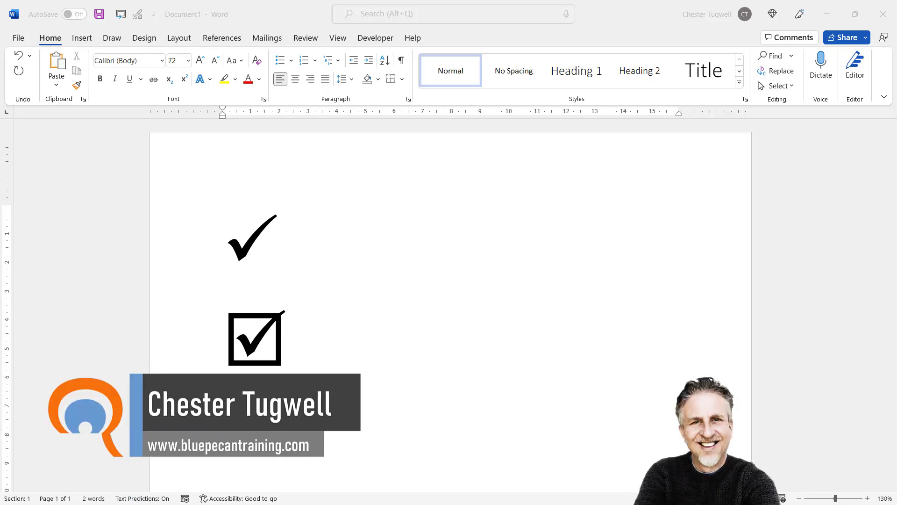
pyautogui.moveTo(574, 173)
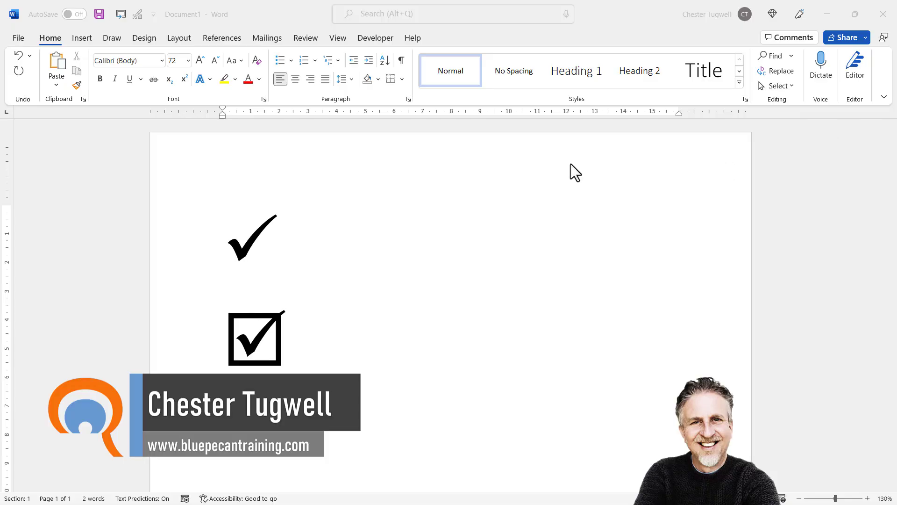
pyautogui.moveTo(272, 235)
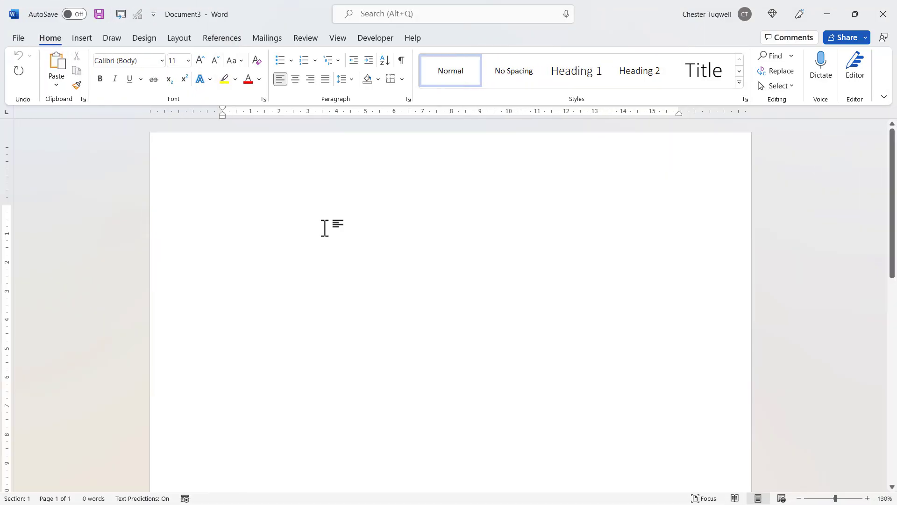
# Open the full Symbol dialog from the Insert ribbon with Wingdings characters shown.
pyautogui.click(81, 38)
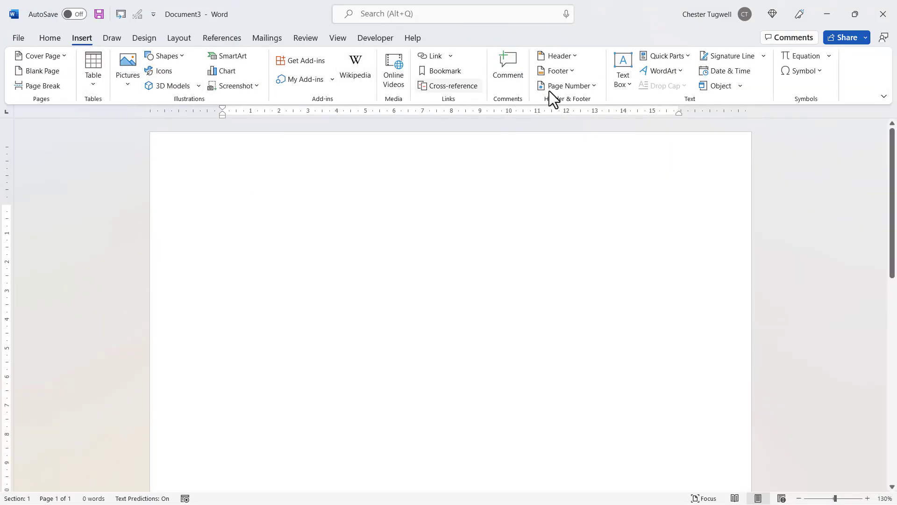
pyautogui.moveTo(804, 70)
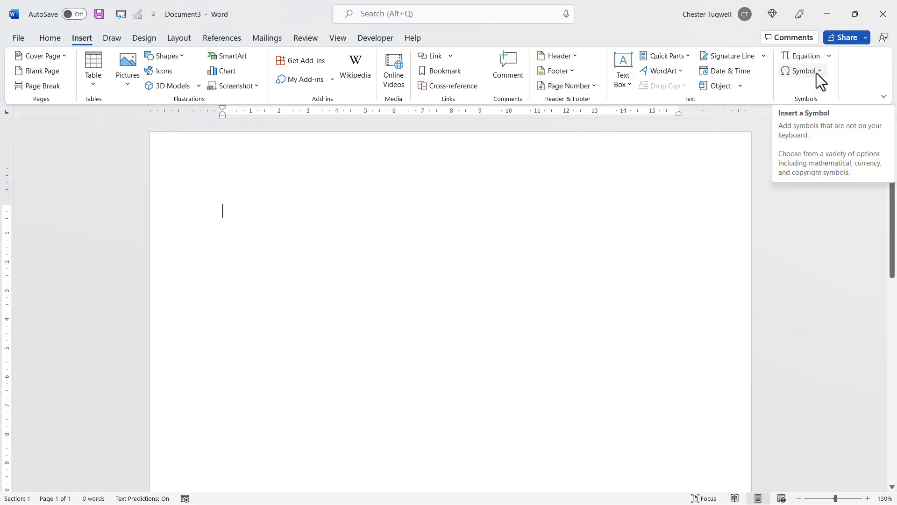
pyautogui.click(802, 70)
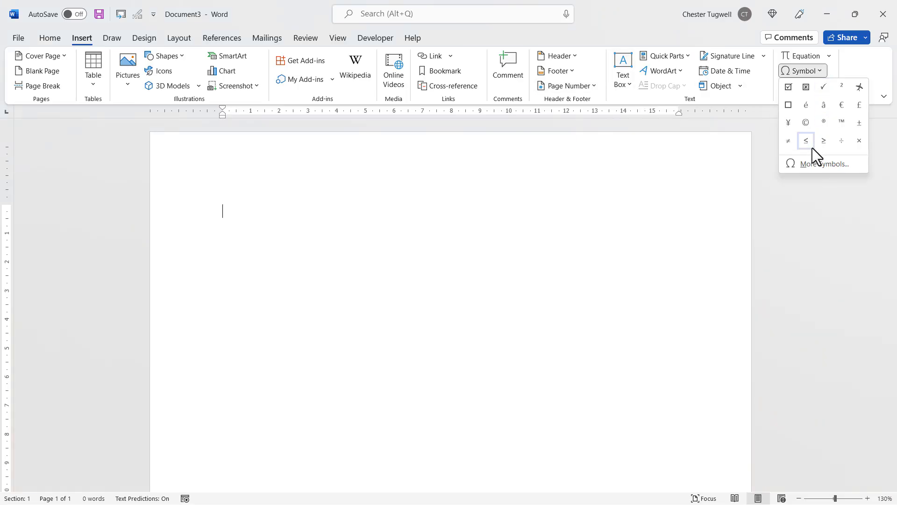
pyautogui.click(825, 164)
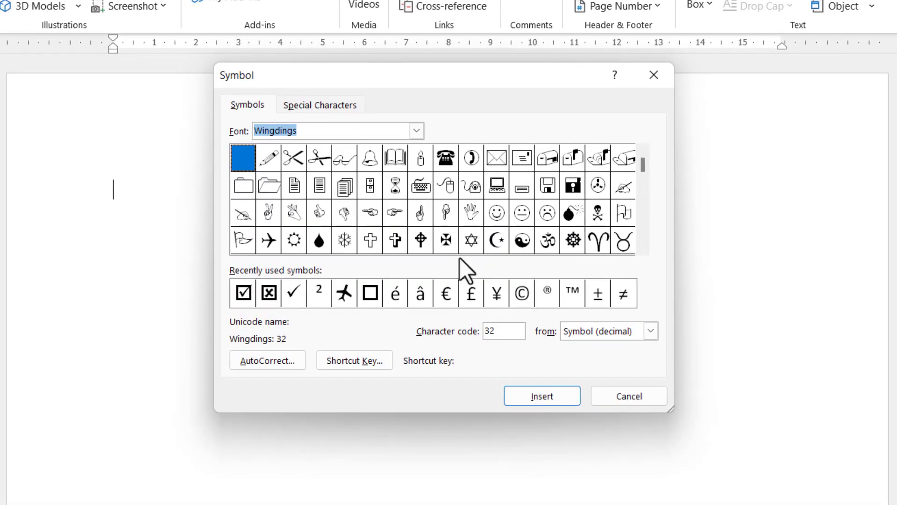
# Insert the plain Wingdings tick (character 252) at the start of the document.
pyautogui.click(503, 331)
pyautogui.write('252')
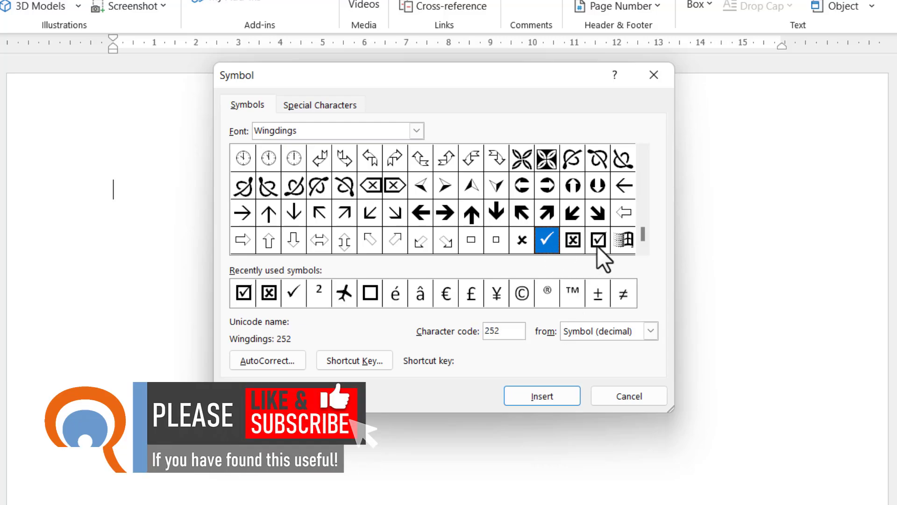
pyautogui.click(597, 240)
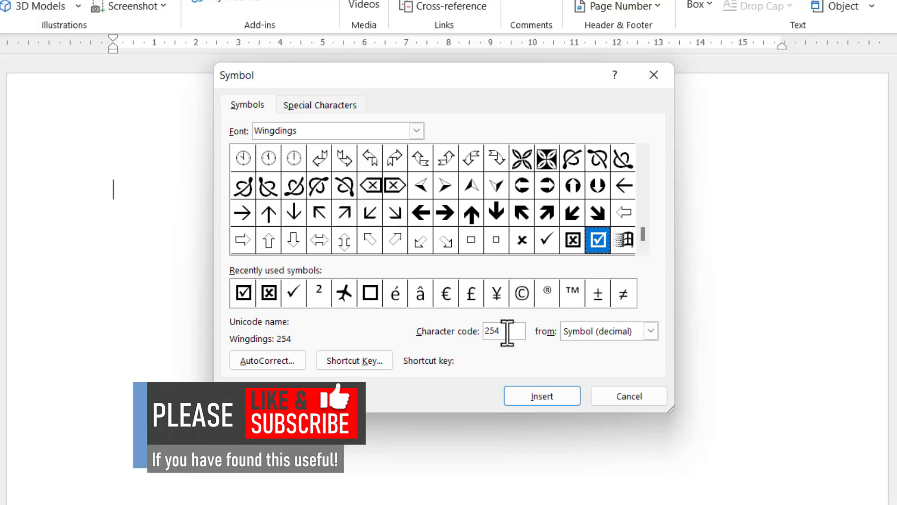
pyautogui.click(546, 241)
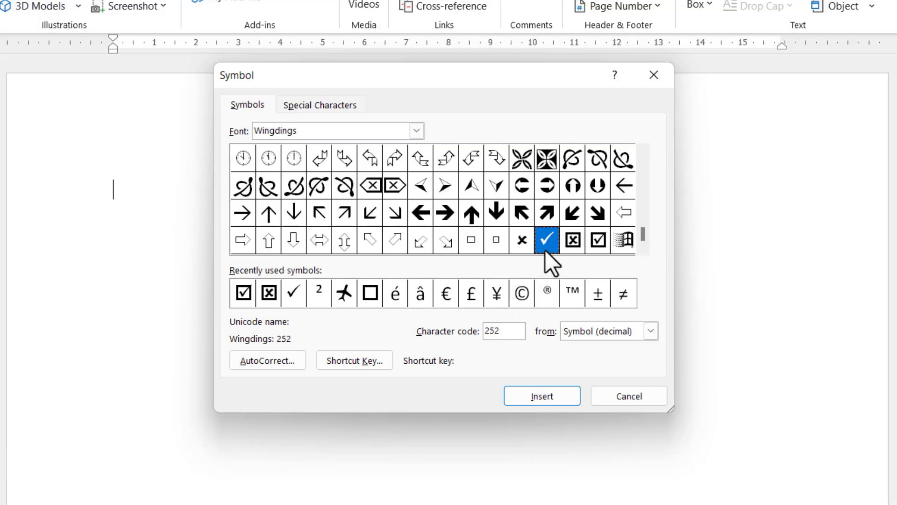
pyautogui.click(541, 395)
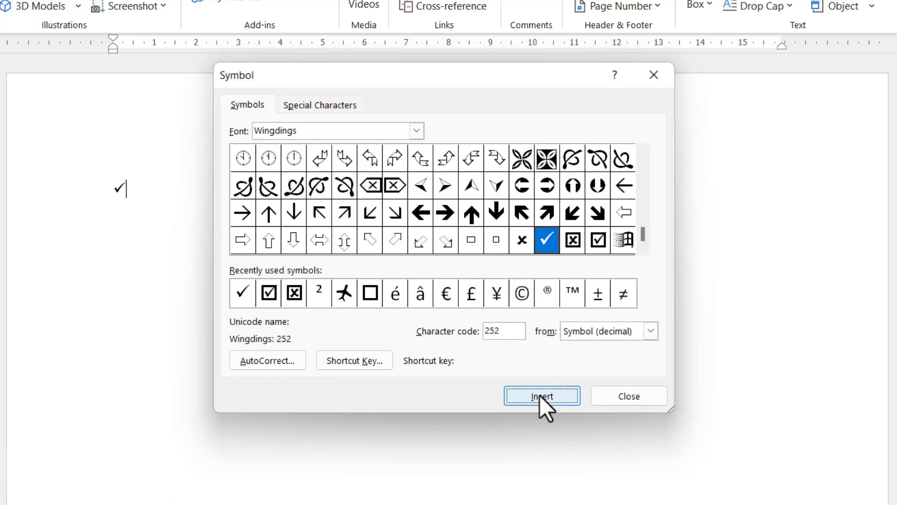
pyautogui.click(541, 396)
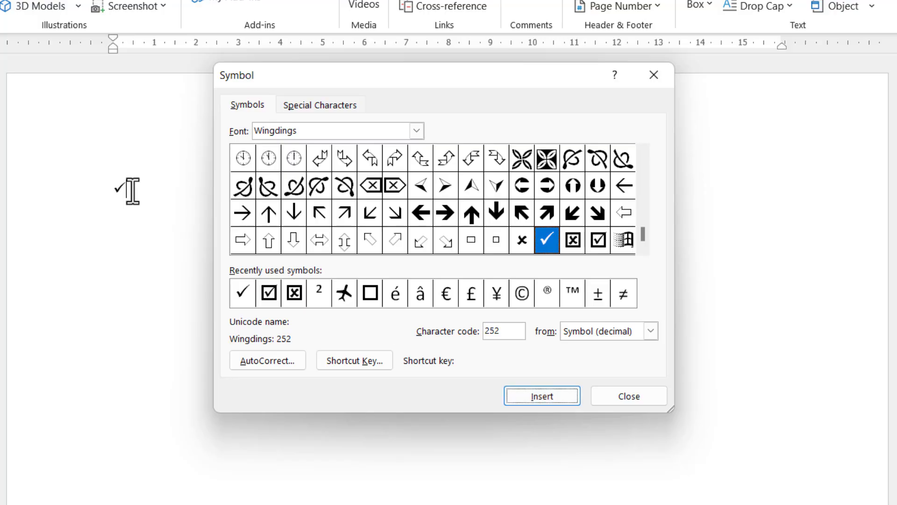
# Close the Symbol dialog and enlarge the tick twice with Increase Font Size.
pyautogui.click(628, 396)
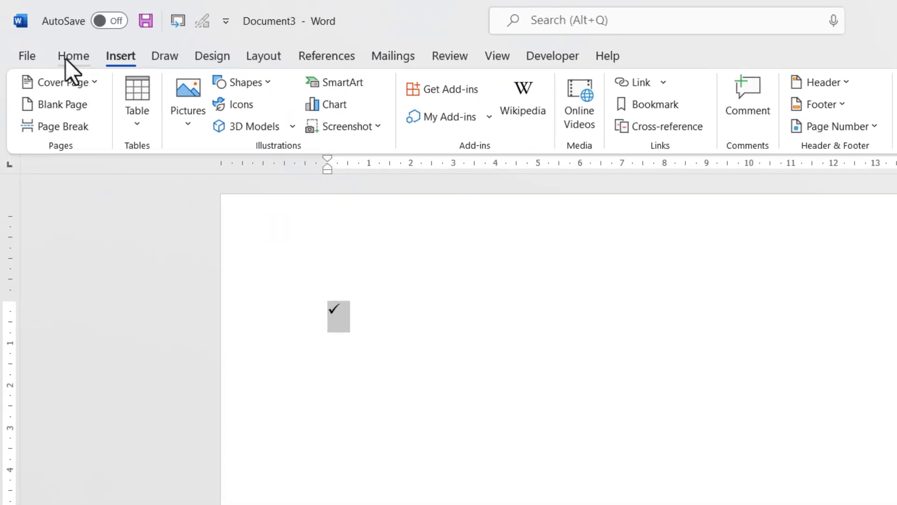
pyautogui.click(73, 56)
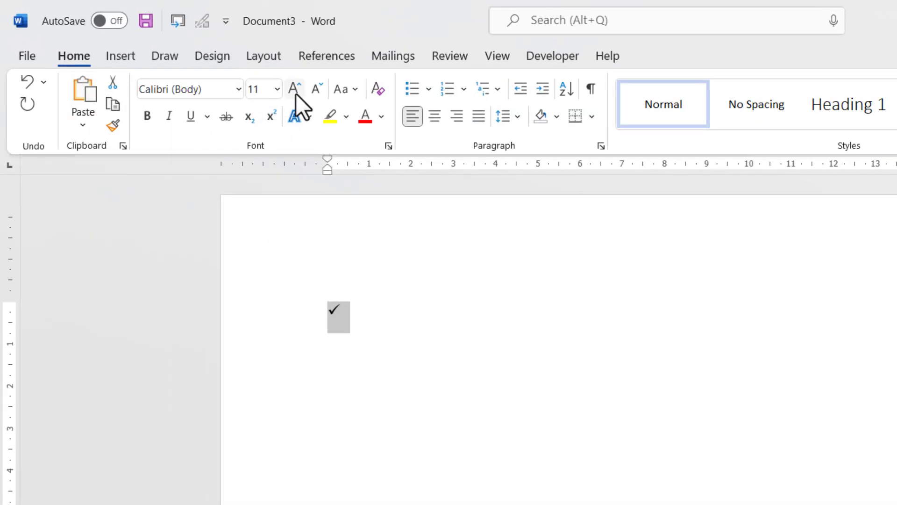
pyautogui.click(293, 88)
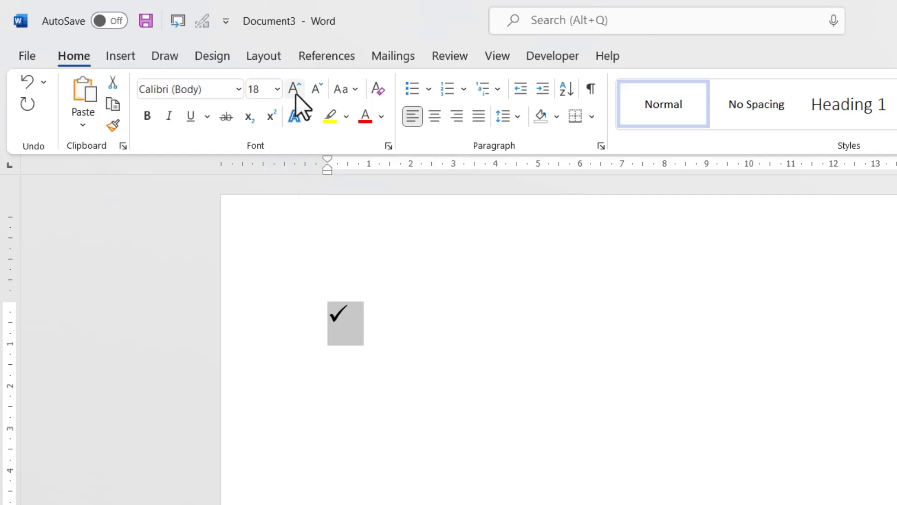
pyautogui.click(294, 88)
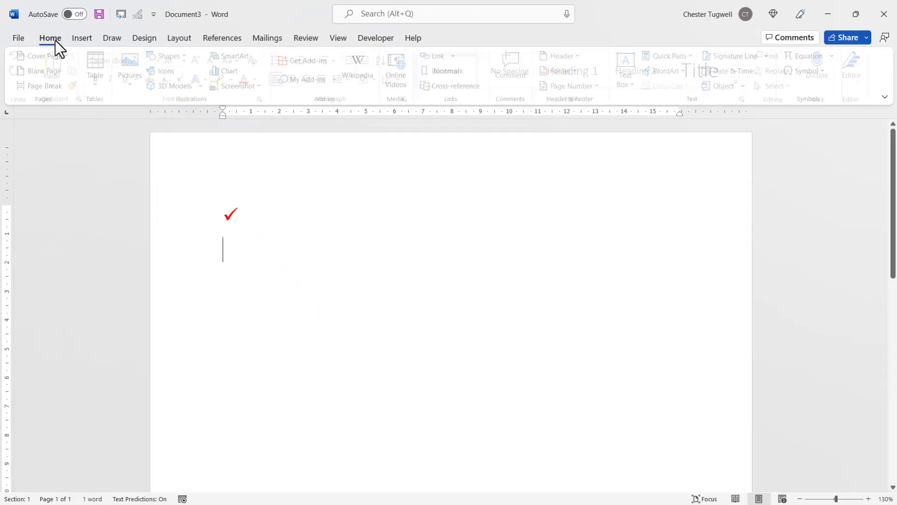
# Reopen the Symbol dialog showing Wingdings from the Insert ribbon.
pyautogui.click(49, 37)
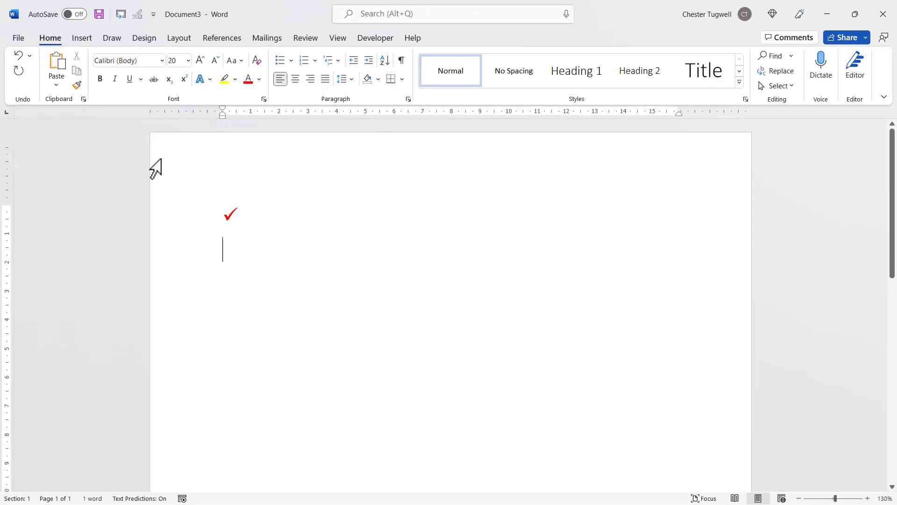
pyautogui.click(82, 38)
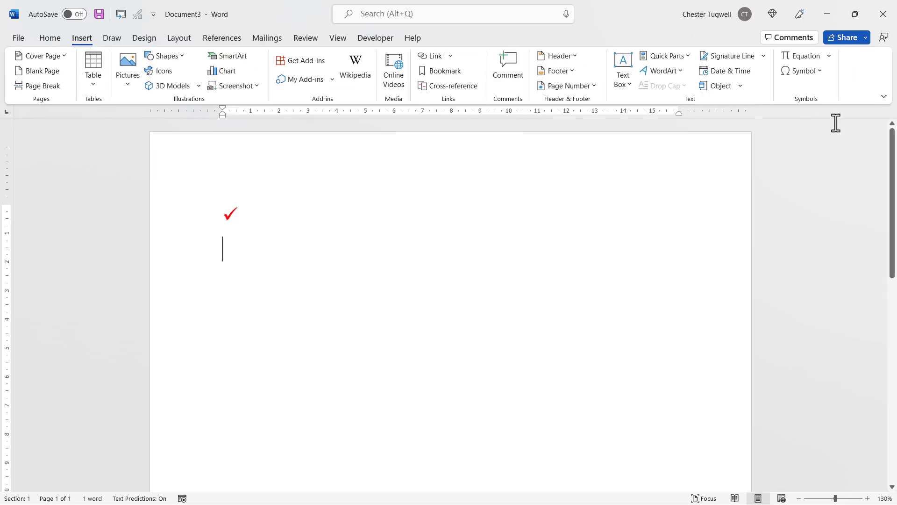
pyautogui.click(804, 70)
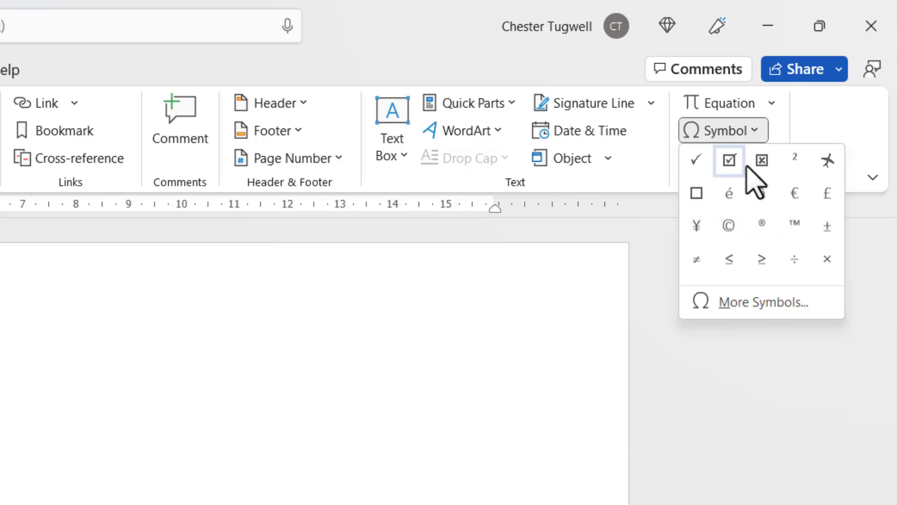
pyautogui.moveTo(695, 160)
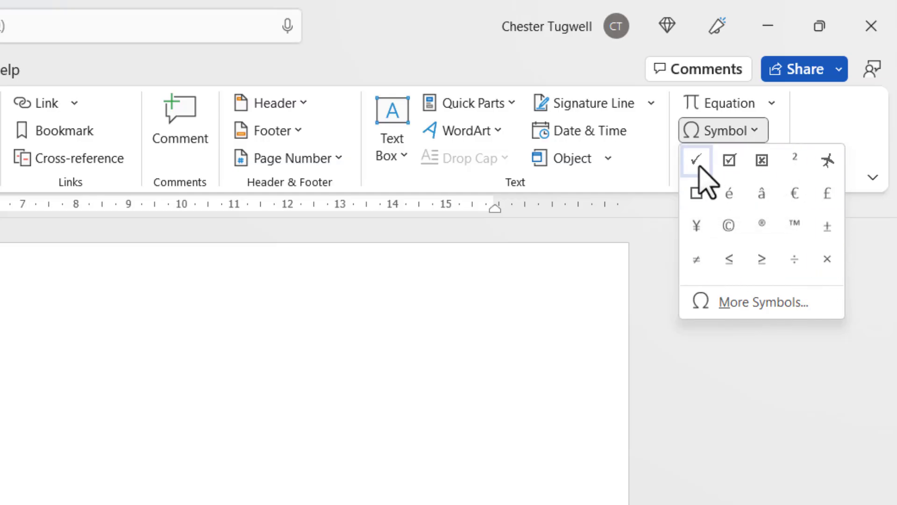
pyautogui.moveTo(695, 160)
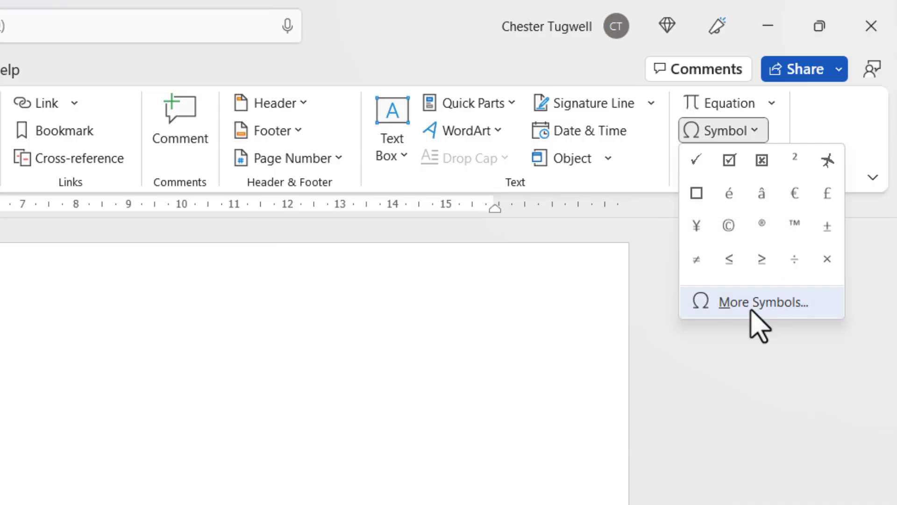
pyautogui.click(760, 302)
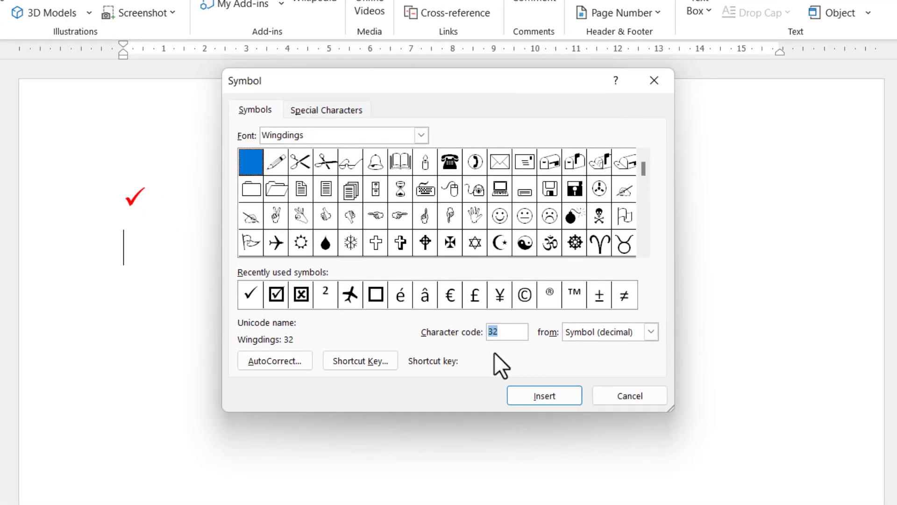
# Create an AutoCorrect entry replacing 'tck' with the Wingdings tick, then close the Symbol dialog.
pyautogui.click(549, 242)
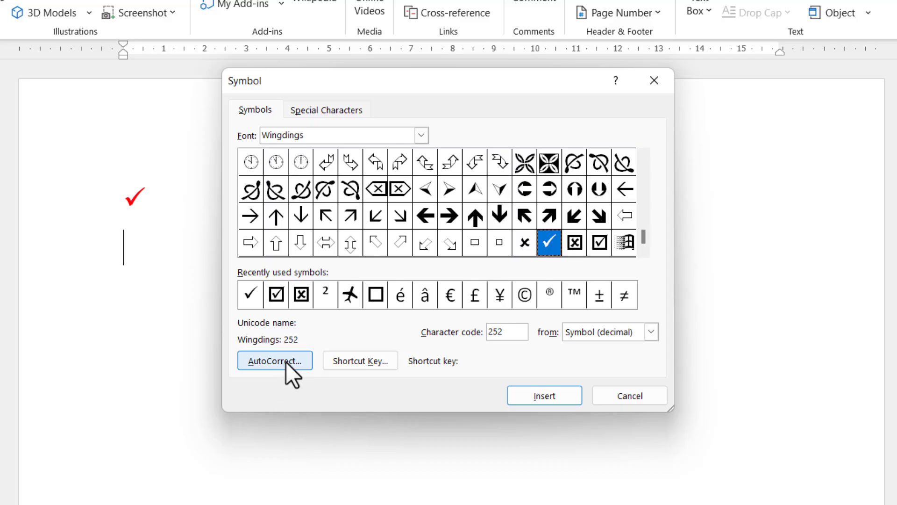
pyautogui.moveTo(280, 370)
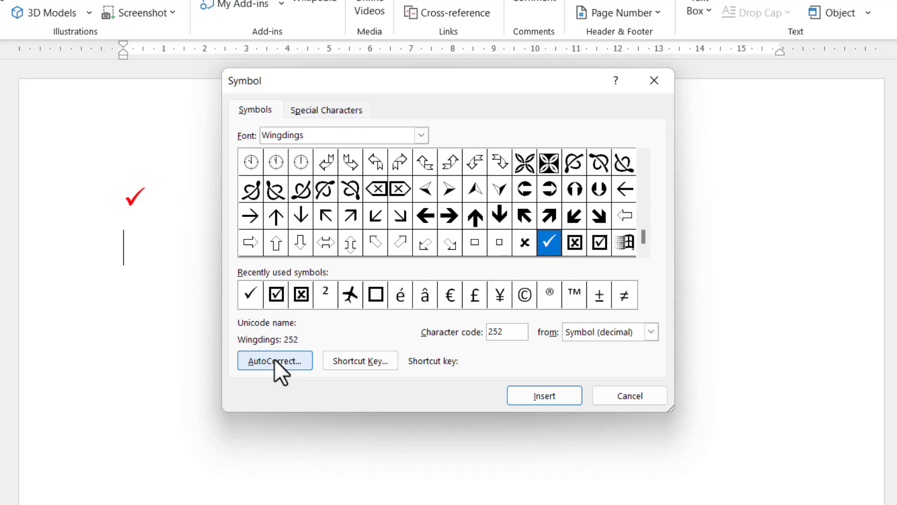
pyautogui.moveTo(286, 378)
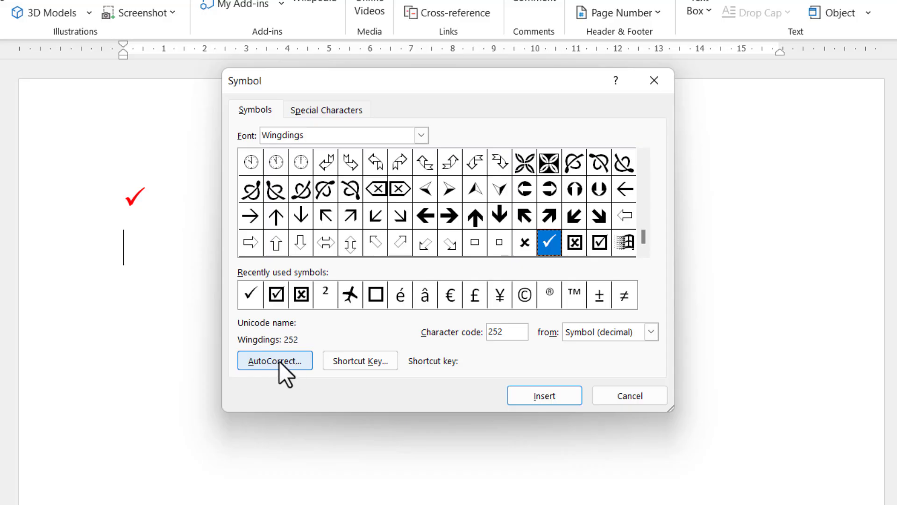
pyautogui.click(275, 360)
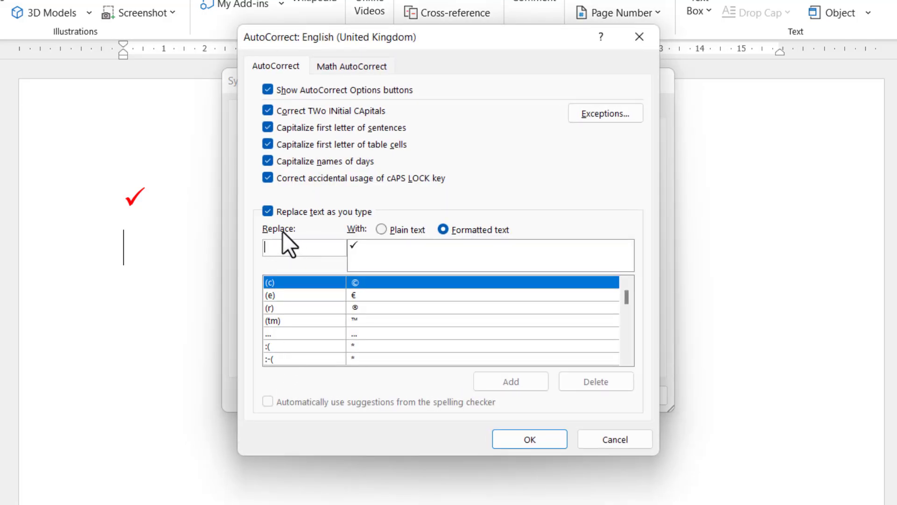
pyautogui.moveTo(275, 249)
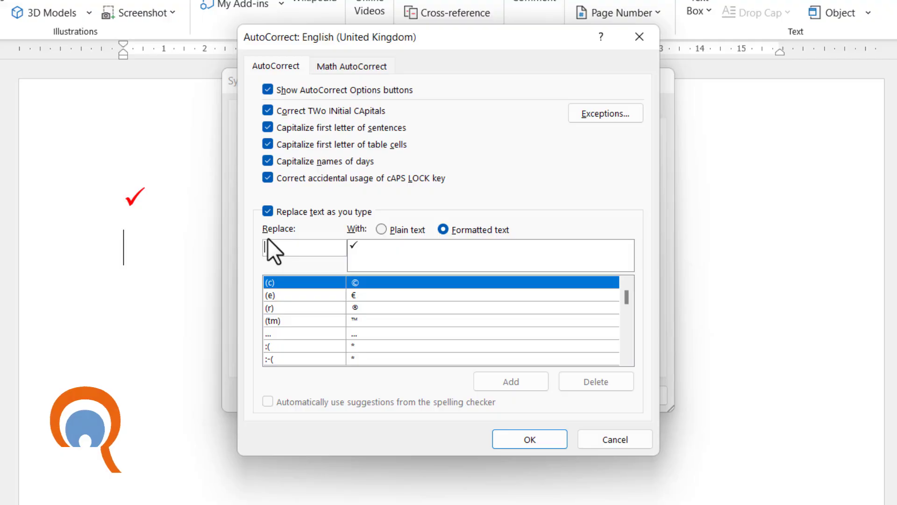
pyautogui.write('t')
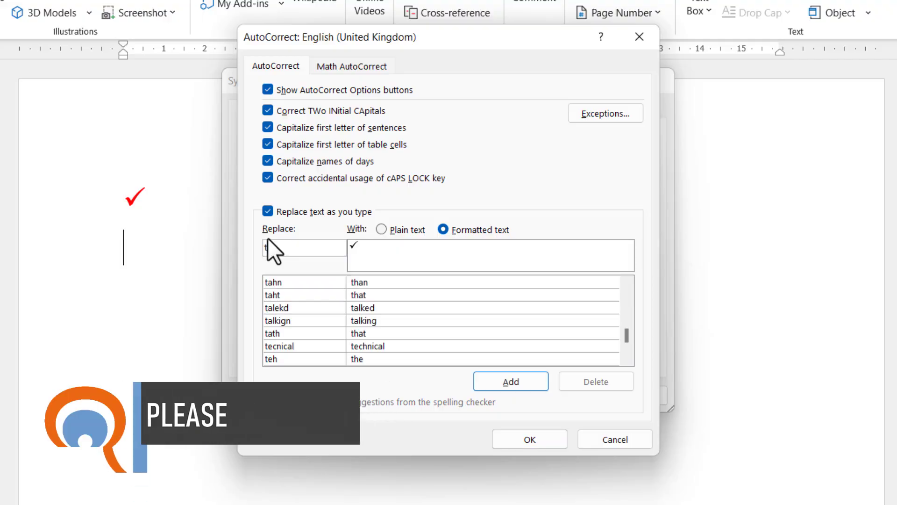
pyautogui.write('ck')
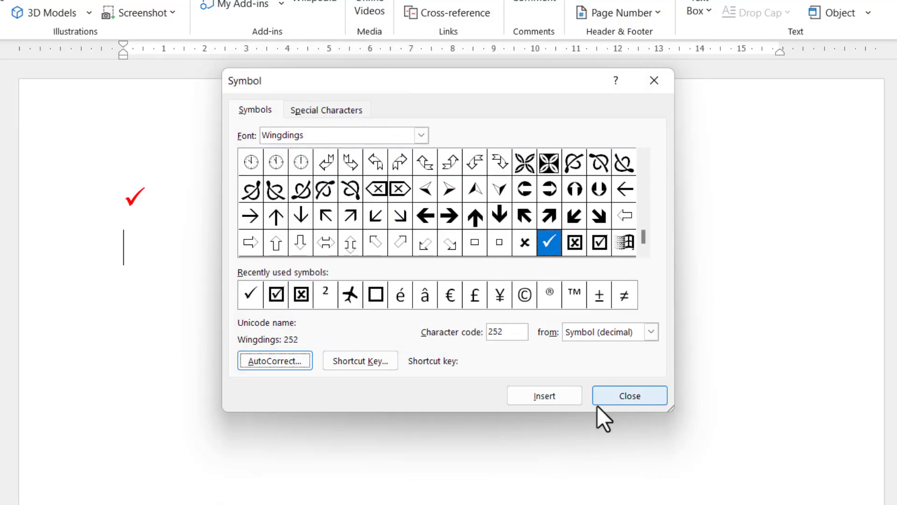
pyautogui.click(628, 395)
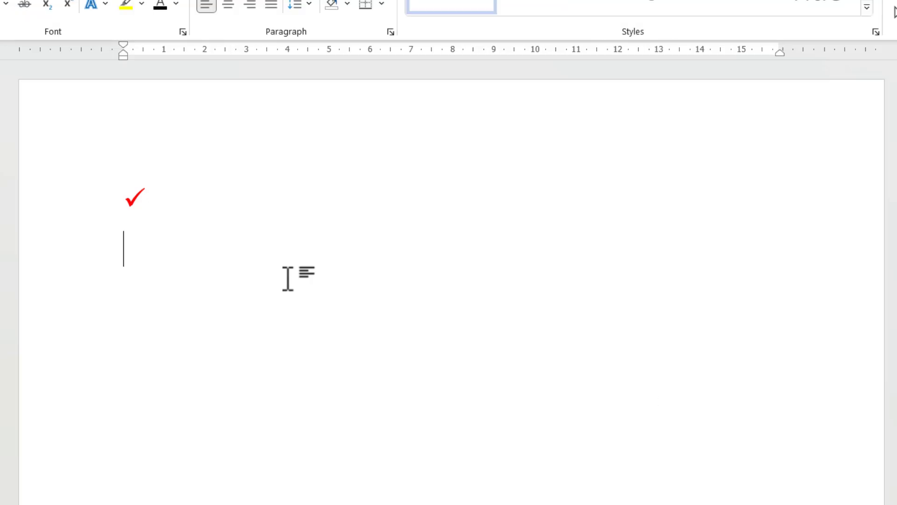
# Enter 'tck' to get a tick via AutoCorrect, then Alt+0252 for the character ü.
pyautogui.write('tck')
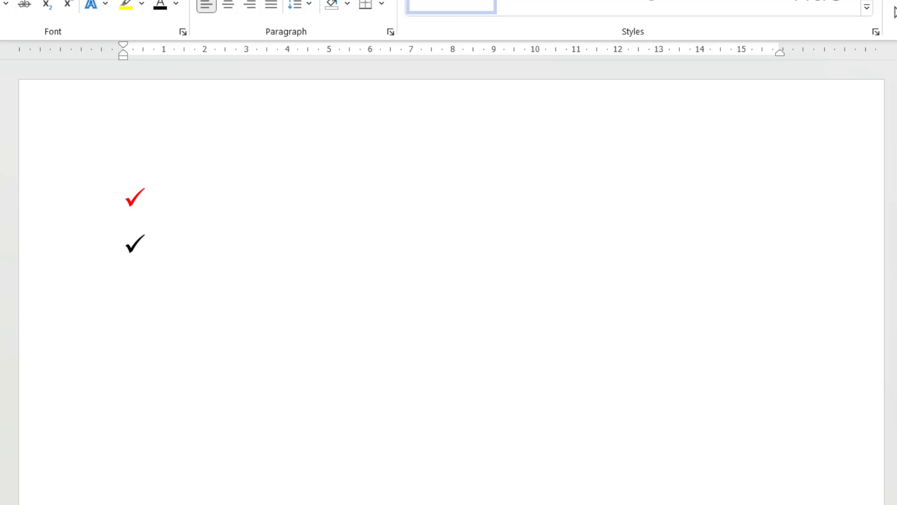
pyautogui.moveTo(157, 229)
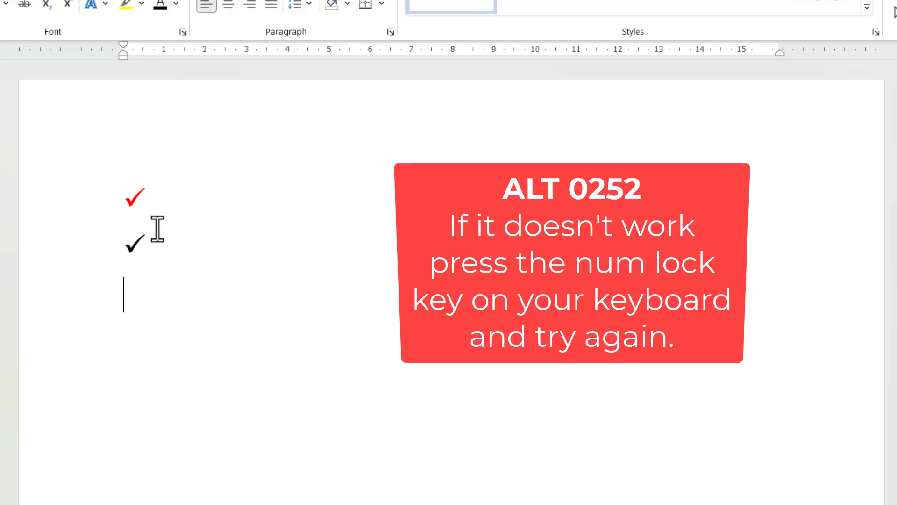
pyautogui.write('ü')
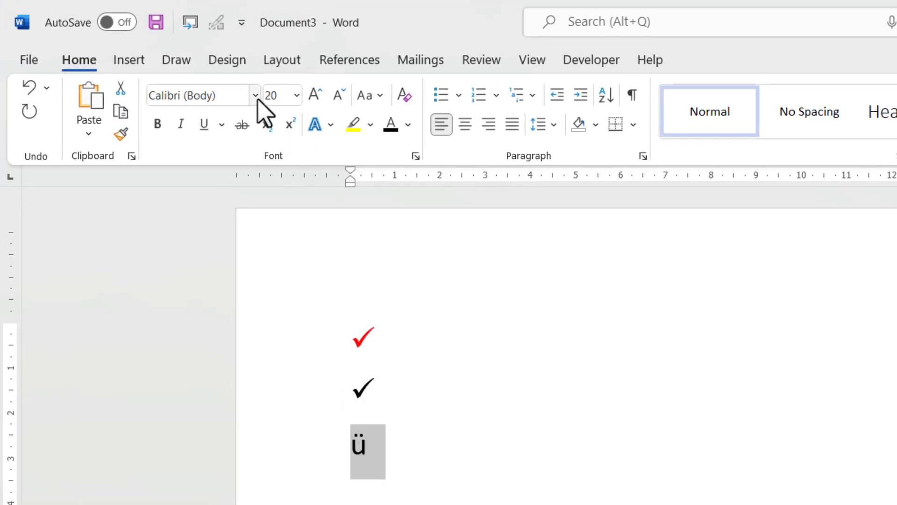
# Set the selected ü to the Wingdings font so it becomes a tick.
pyautogui.click(254, 96)
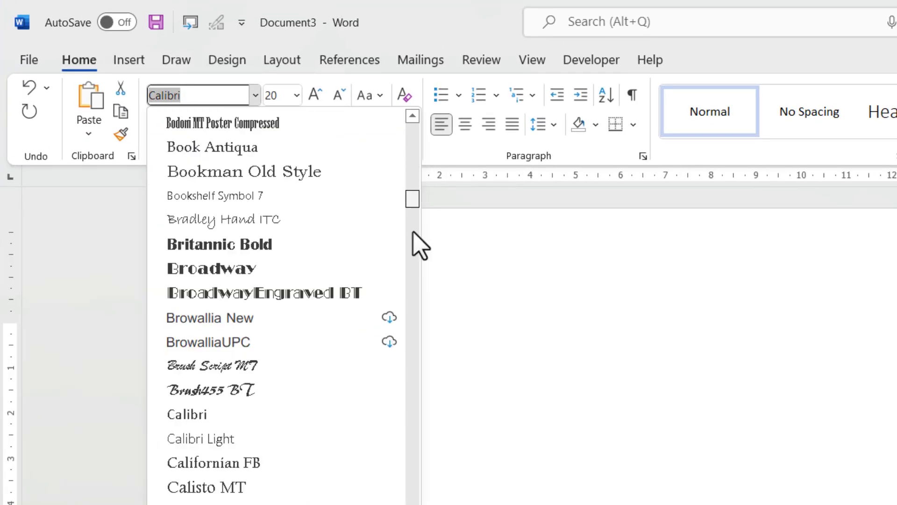
pyautogui.scroll(-3)
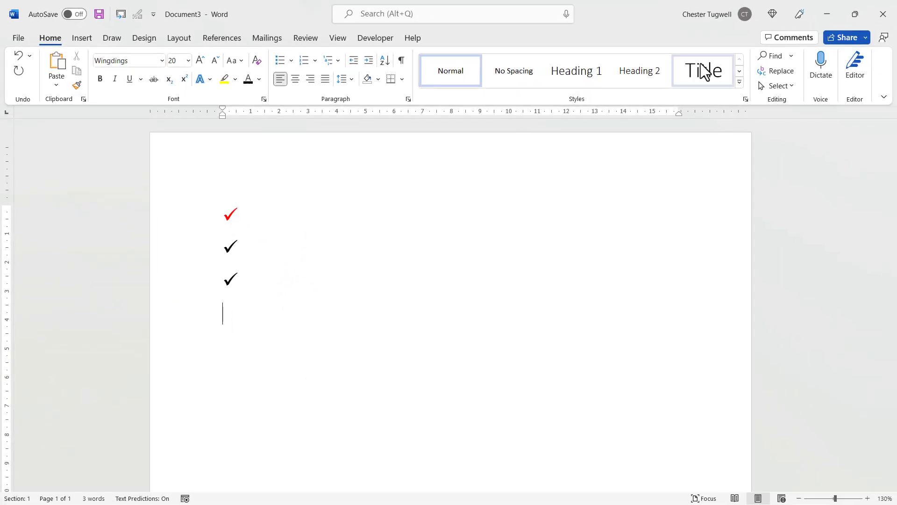
pyautogui.click(81, 38)
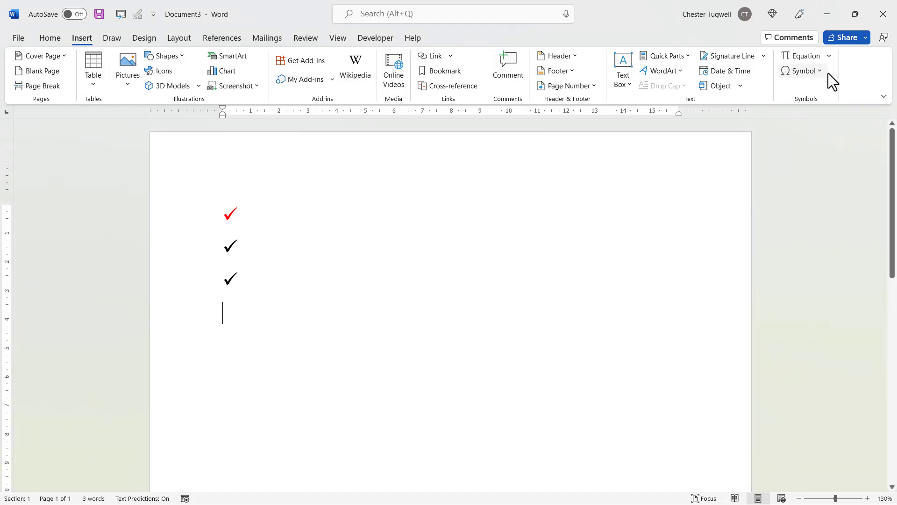
# Start a Shortcut Key assignment for the Wingdings tick with Ctrl+Shift+T entered.
pyautogui.click(802, 70)
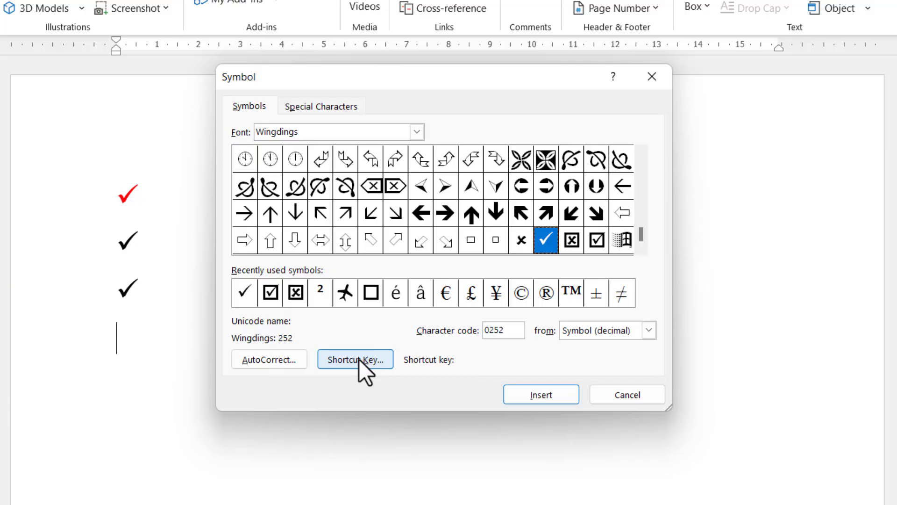
pyautogui.click(355, 359)
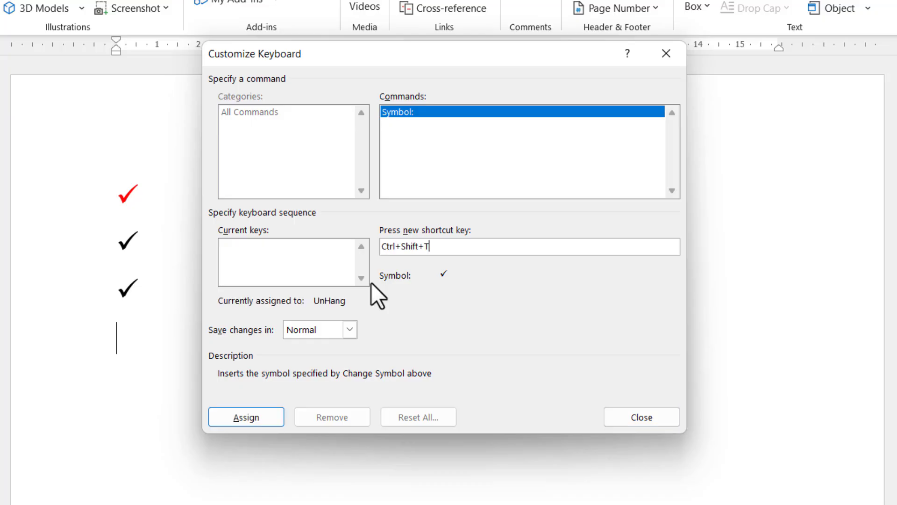
pyautogui.moveTo(254, 318)
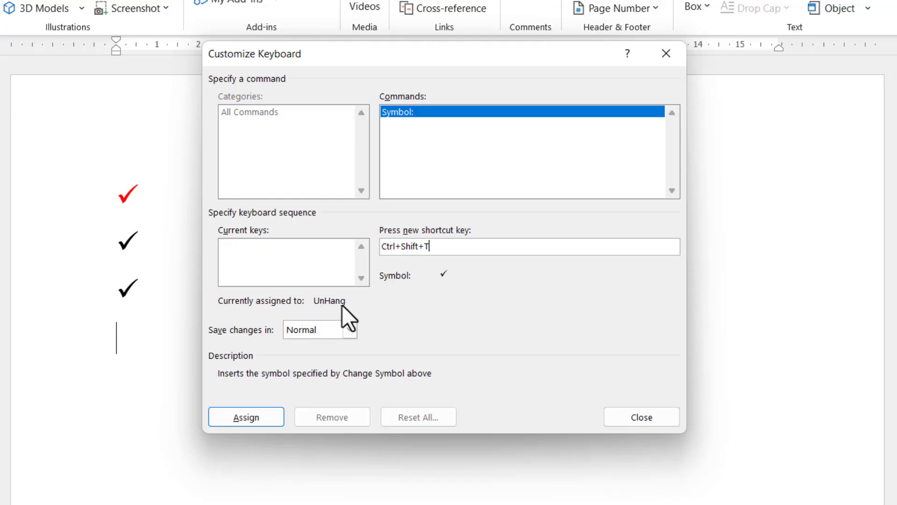
pyautogui.moveTo(418, 274)
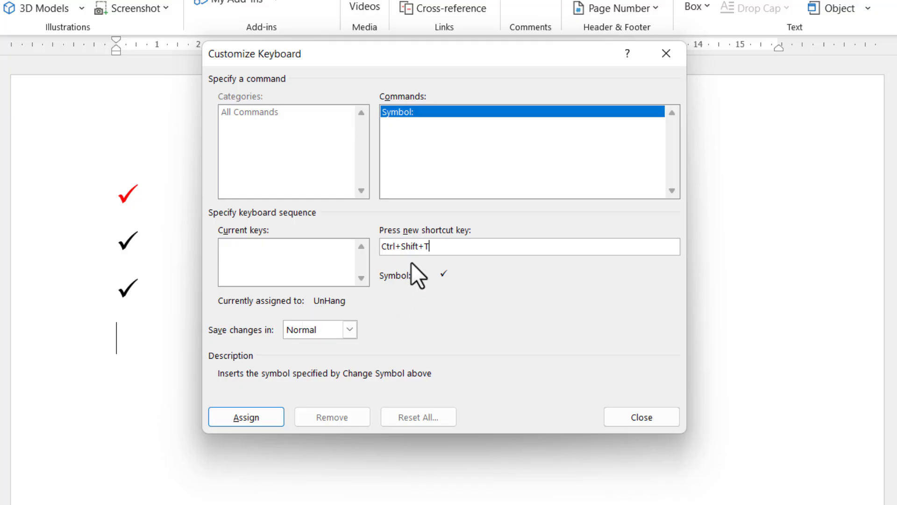
pyautogui.moveTo(261, 414)
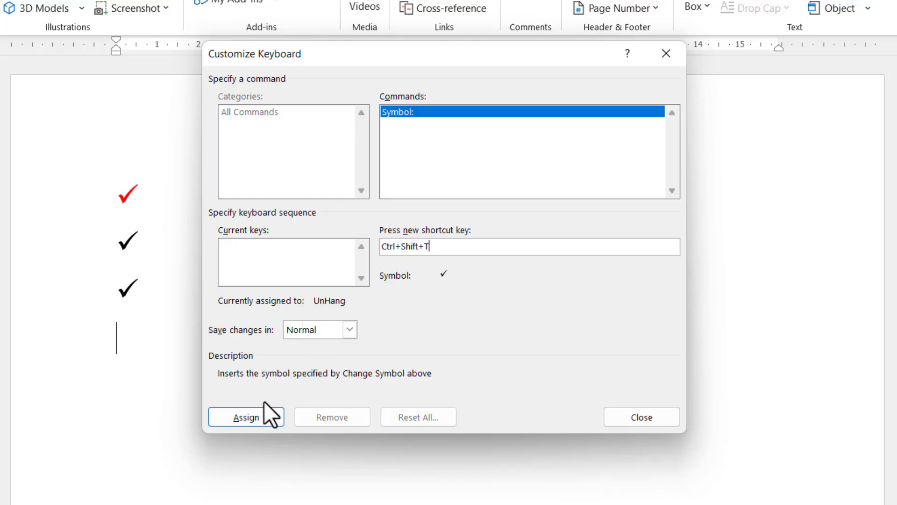
# Assign Ctrl+Shift+T to the tick and close the Customize Keyboard and Symbol dialogs.
pyautogui.click(246, 416)
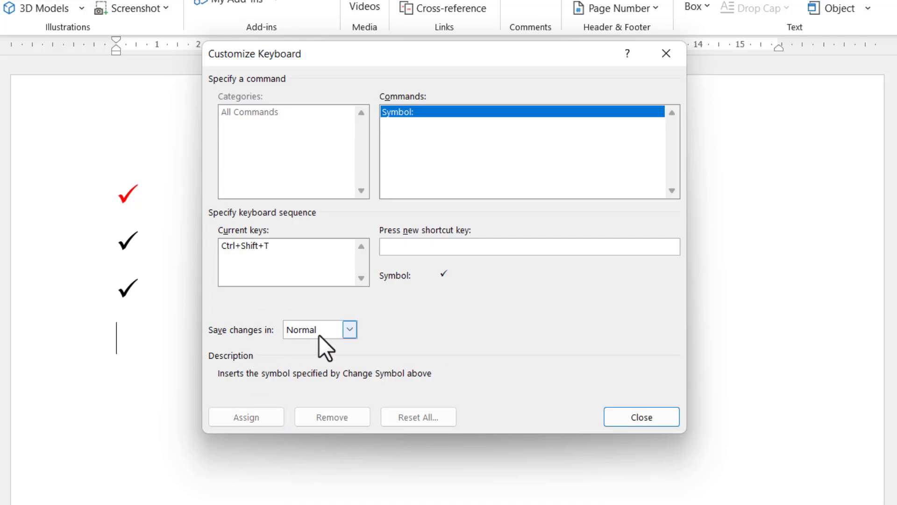
pyautogui.click(527, 247)
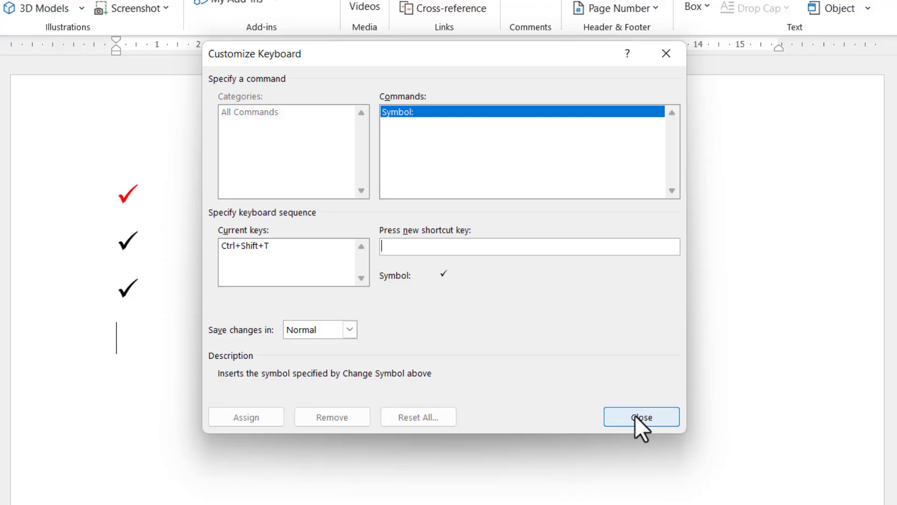
pyautogui.click(641, 416)
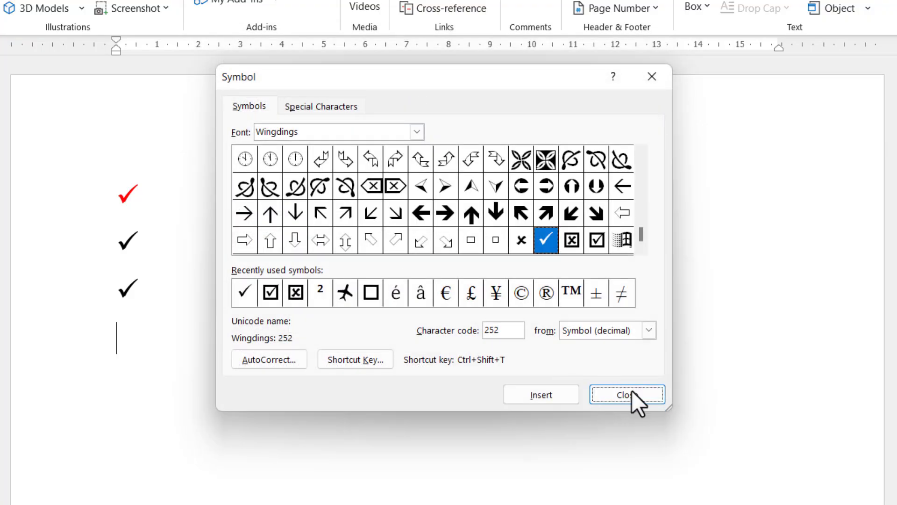
pyautogui.click(626, 395)
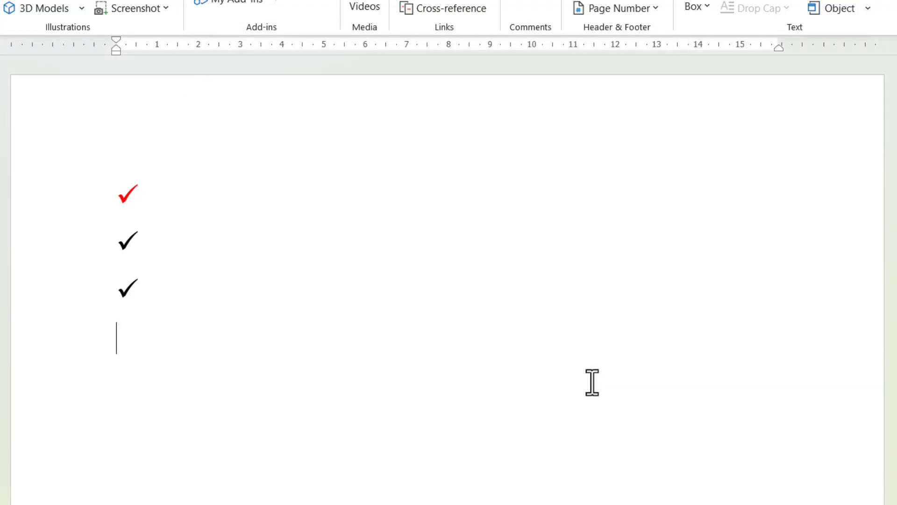
# Insert a fourth tick using the new Ctrl+Shift+T shortcut.
pyautogui.write('✓')
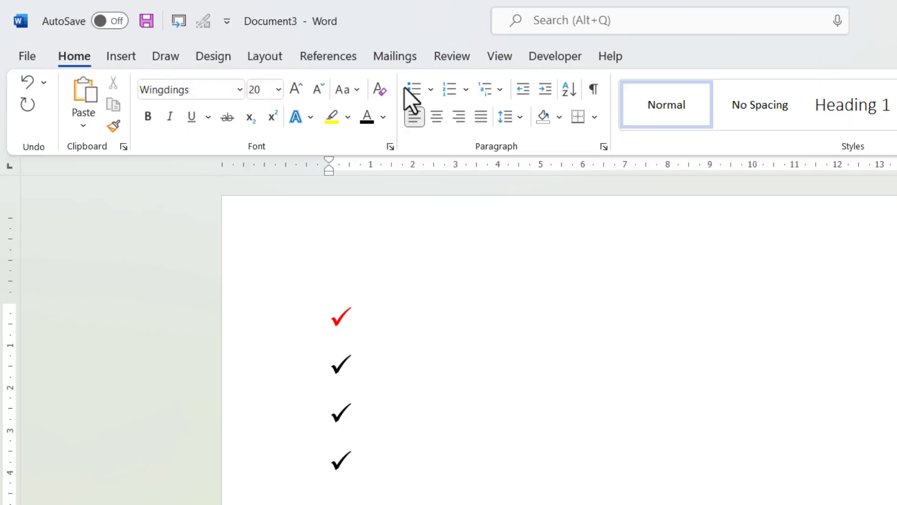
# Create a tick-bulleted list with the items One, Two and Three.
pyautogui.click(431, 89)
pyautogui.write('One')
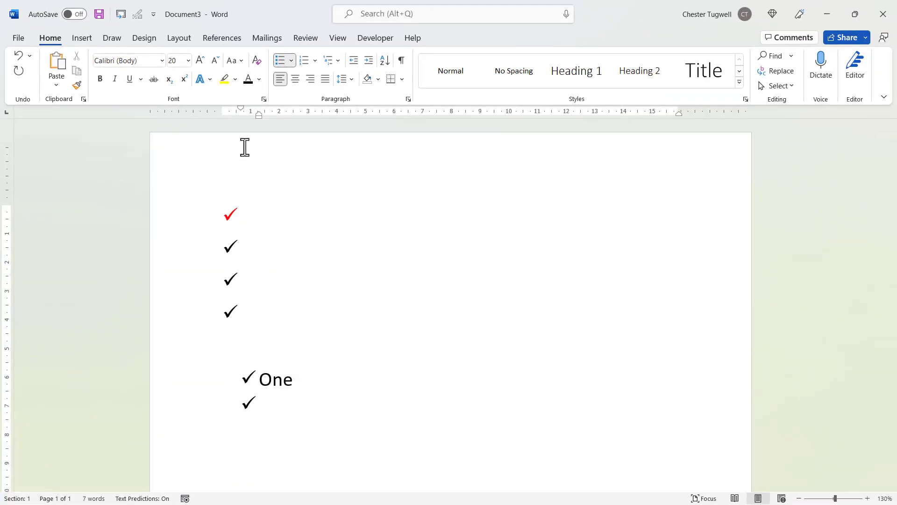
pyautogui.write('Two')
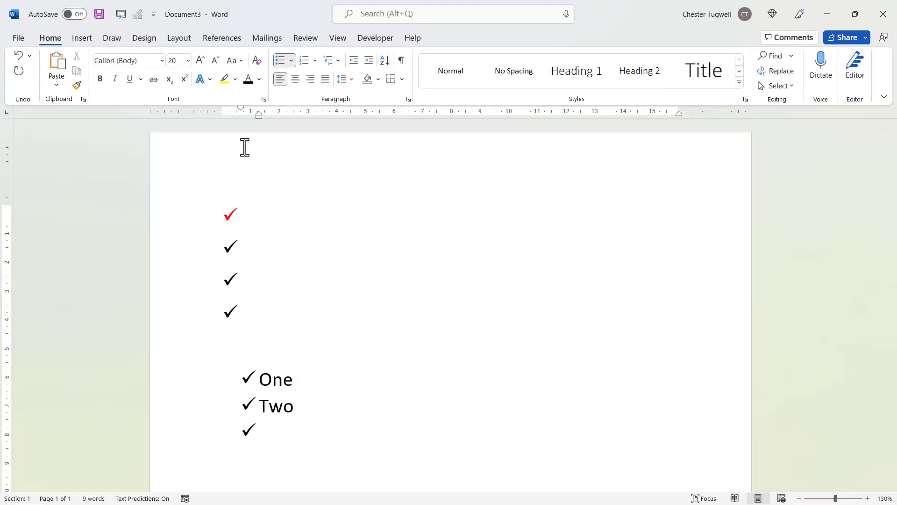
pyautogui.write('Three')
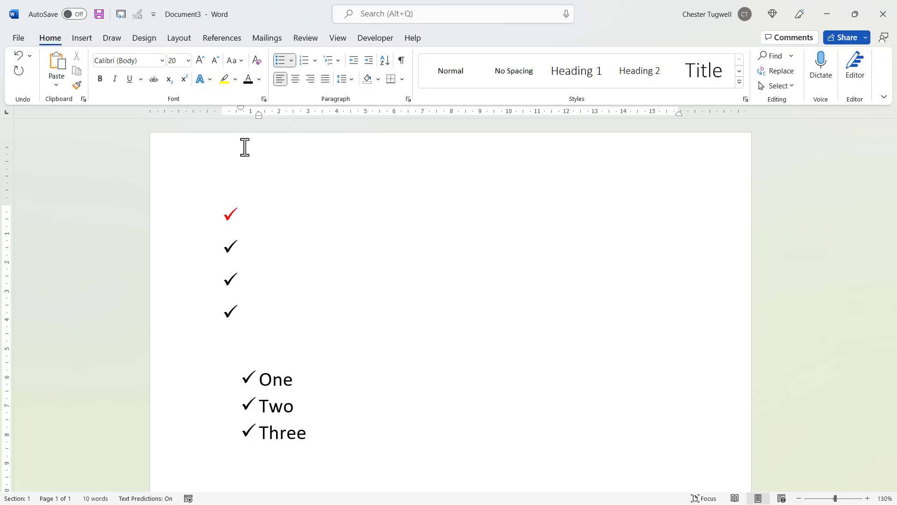
pyautogui.click(308, 431)
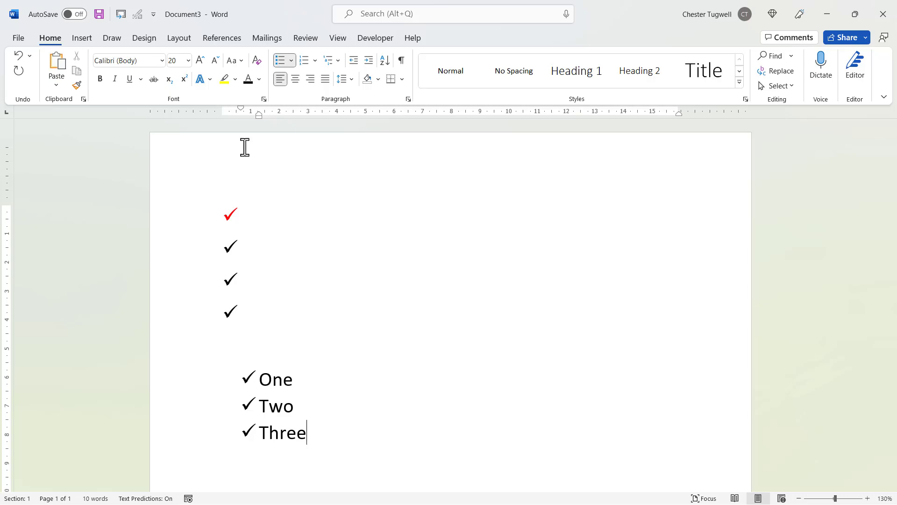